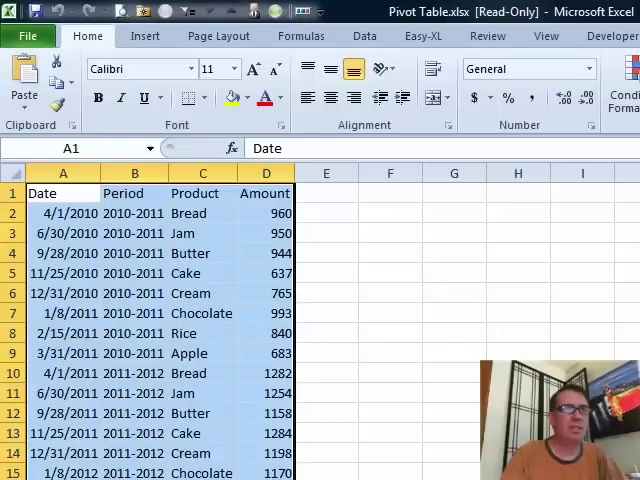
Create a PivotTable on a new sheet with Product rows, Period columns and Sum of Amount.
left_click(202, 253)
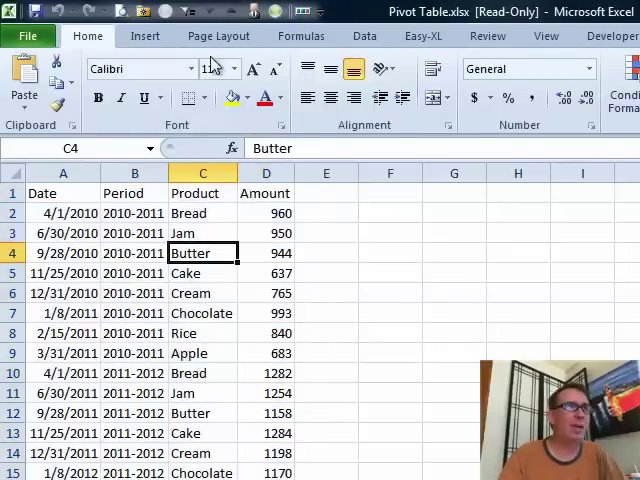
left_click(30, 75)
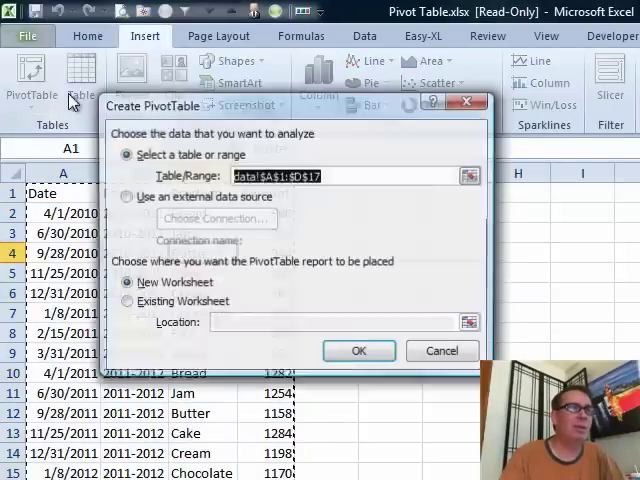
left_click(358, 350)
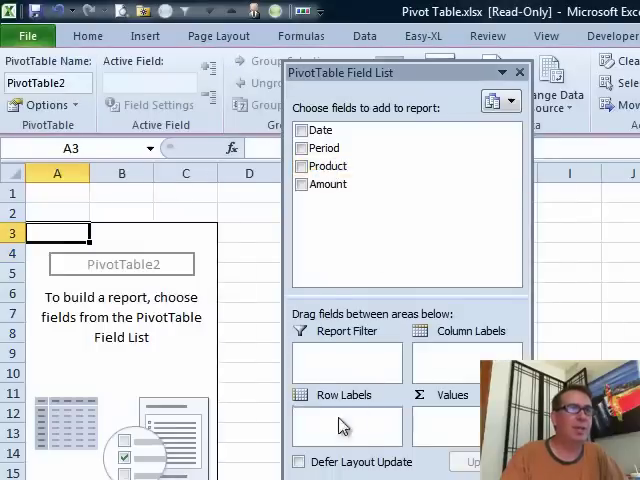
left_click(302, 166)
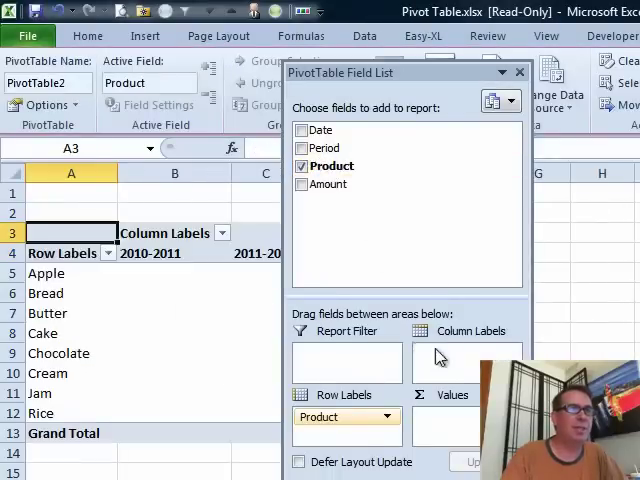
left_click(301, 148)
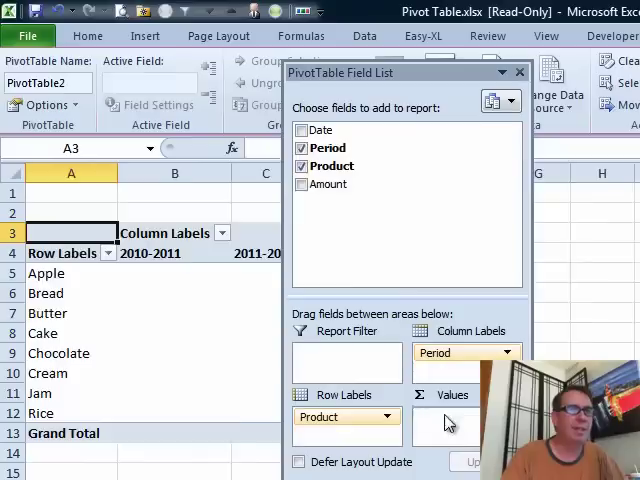
left_click(302, 184)
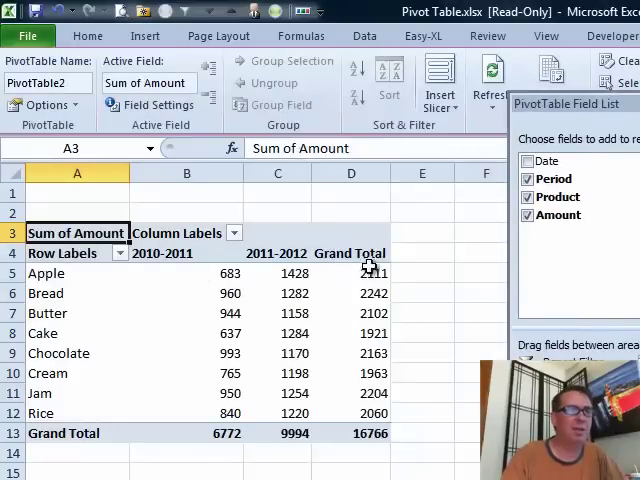
mouse_move(364, 299)
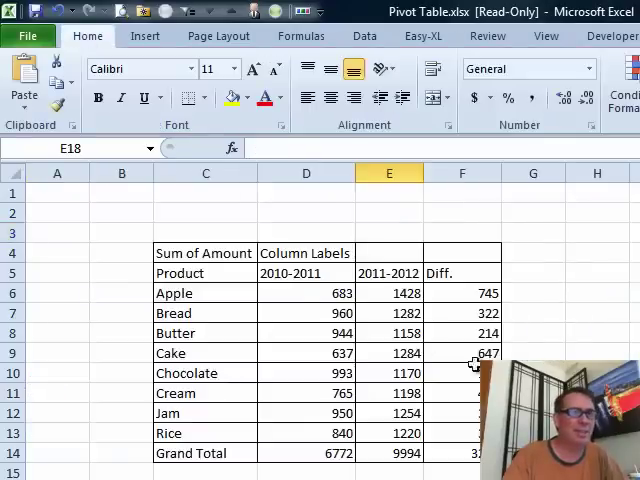
mouse_move(470, 292)
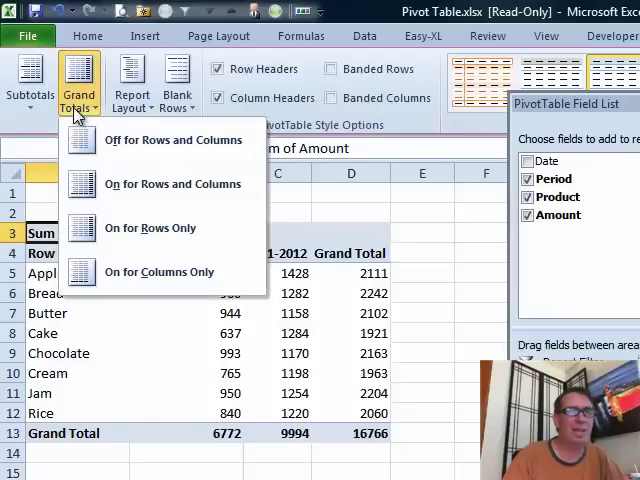
mouse_move(135, 272)
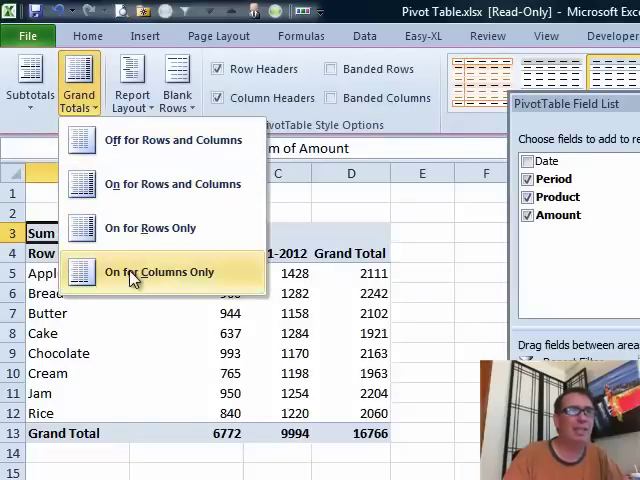
Turn grand totals on for columns only and select the 2011-2012 period header.
left_click(160, 271)
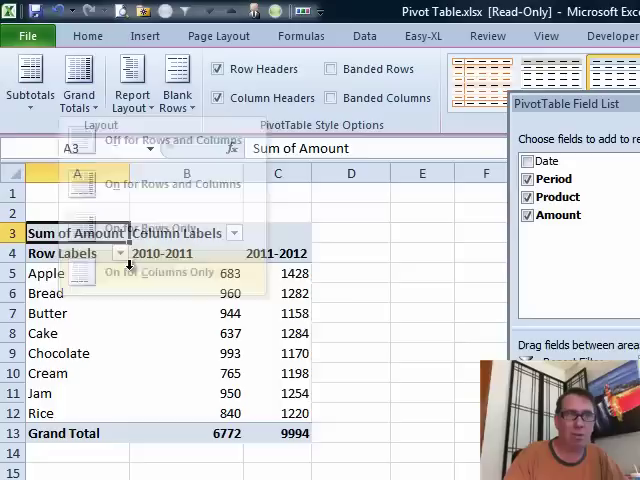
mouse_move(290, 403)
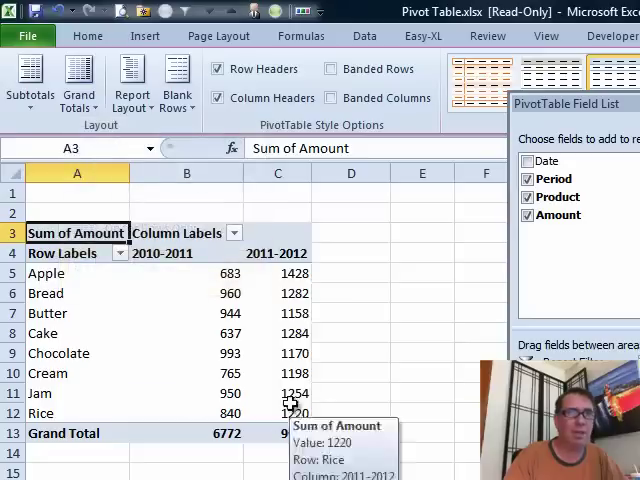
left_click(277, 252)
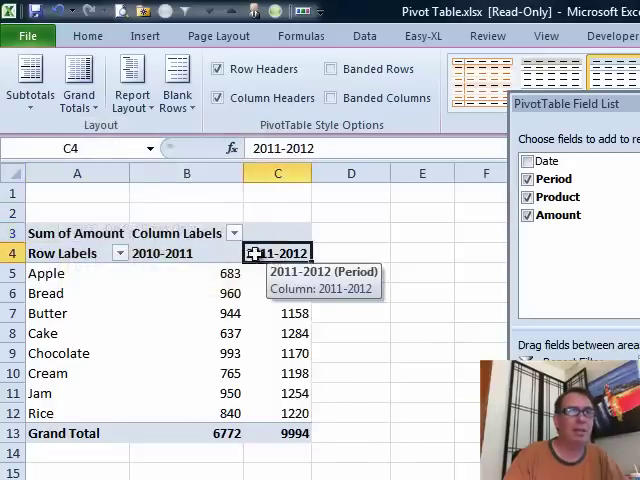
mouse_move(338, 338)
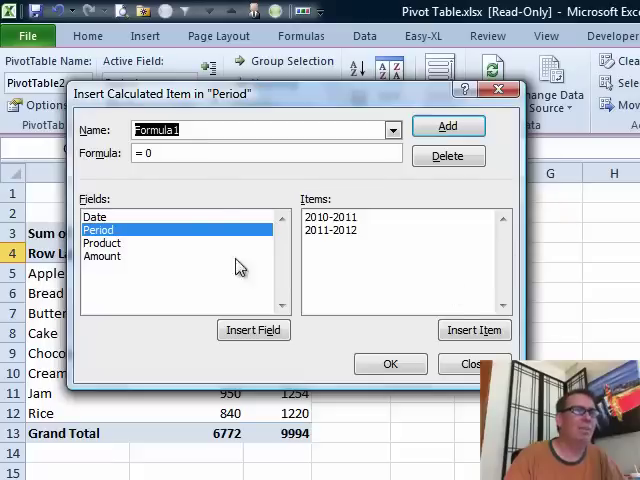
mouse_move(222, 217)
type("Delta")
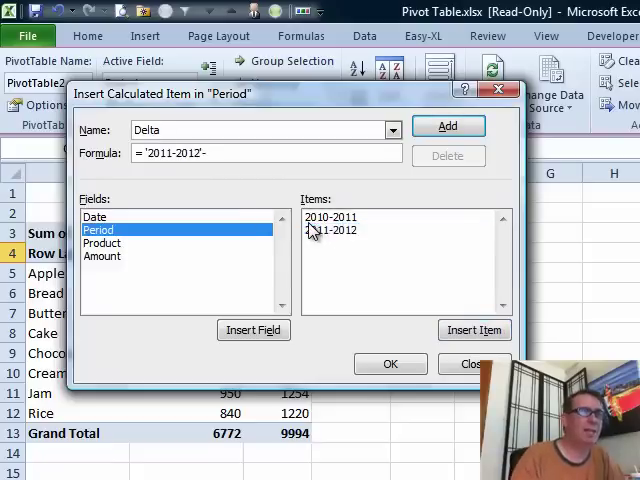
Finish the Delta formula ='2011-2012'-'2010-2011' and confirm the calculated item.
double_click(330, 217)
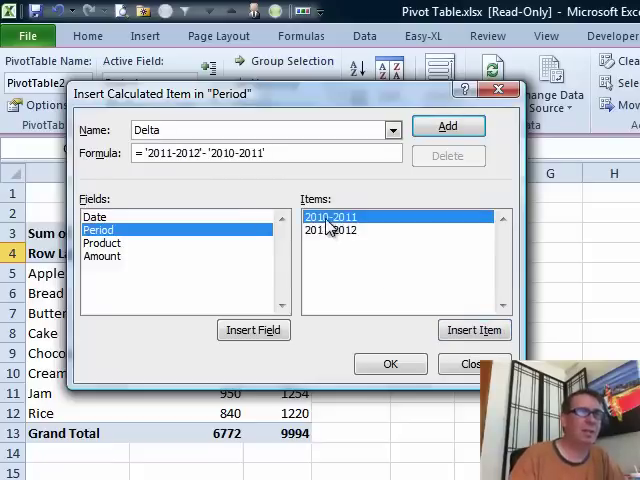
left_click(390, 363)
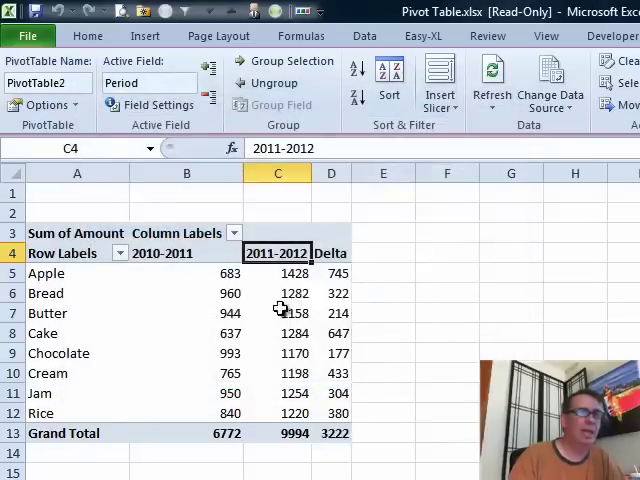
mouse_move(331, 373)
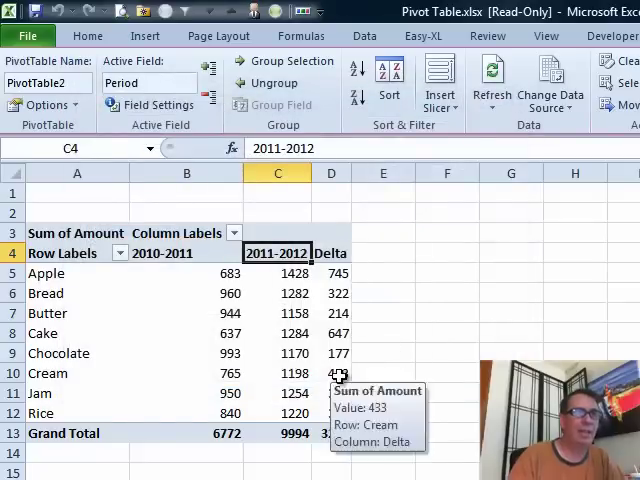
mouse_move(75, 353)
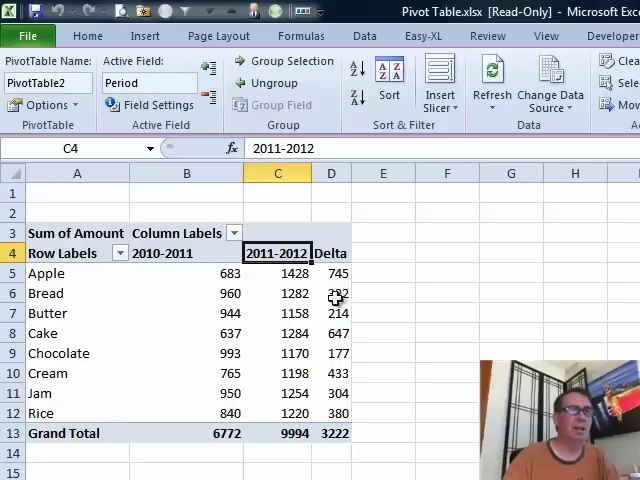
mouse_move(330, 307)
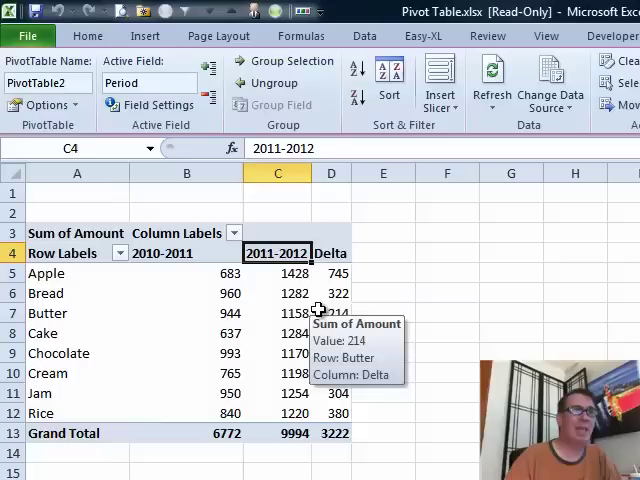
mouse_move(401, 307)
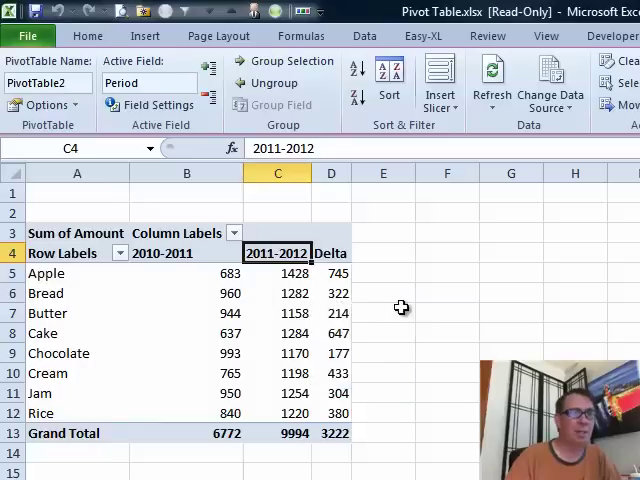